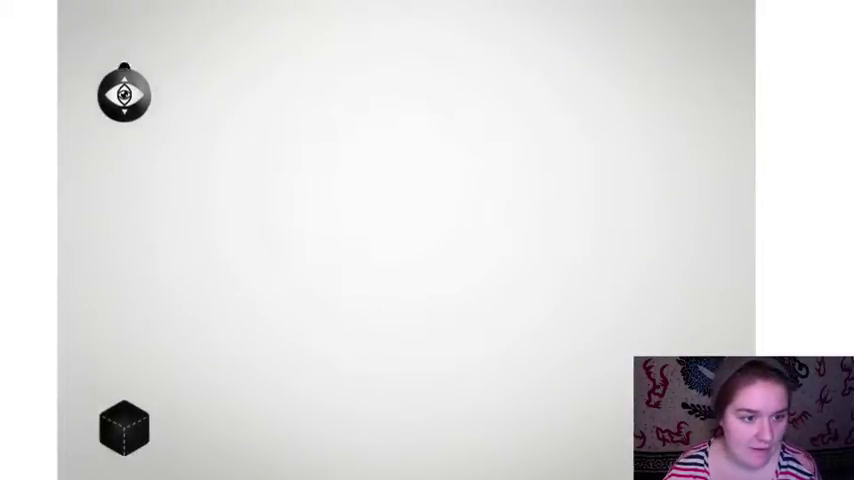
Slide the eye-shaped piece rightward along the top of the blank canvas to begin the level
drag(124, 92, 256, 92)
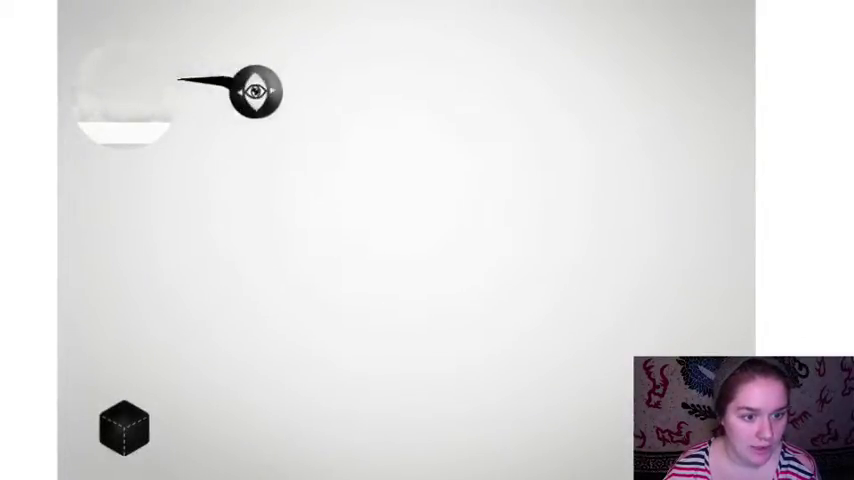